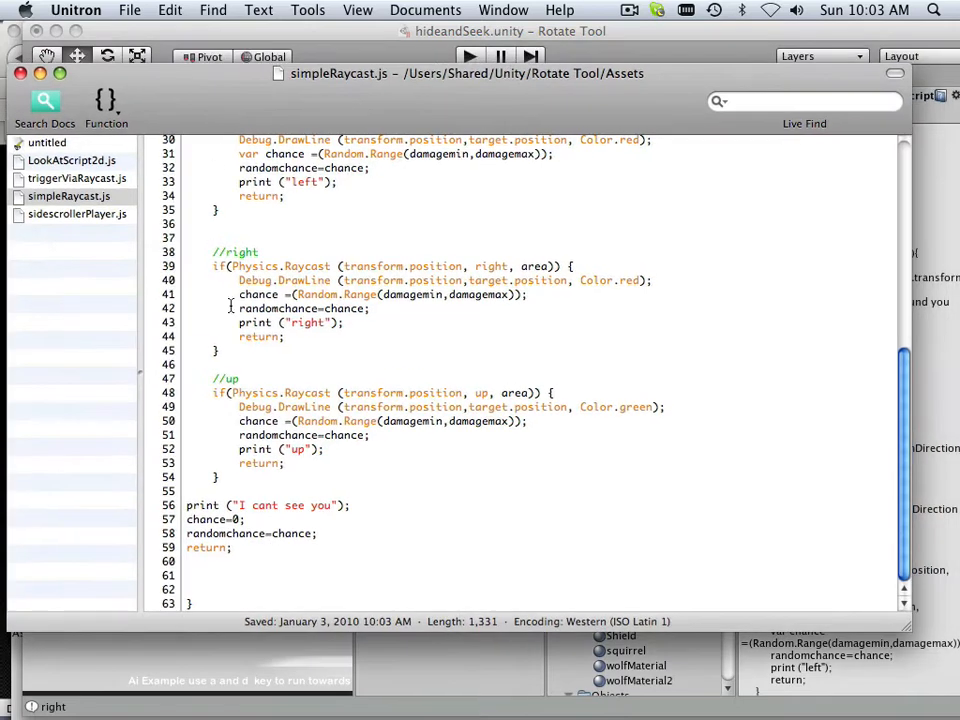
- Inspect the static randomchance declaration and scroll through simpleRaycast.js
{"action": "scroll", "scroll_direction": "up", "scroll_amount": 3}
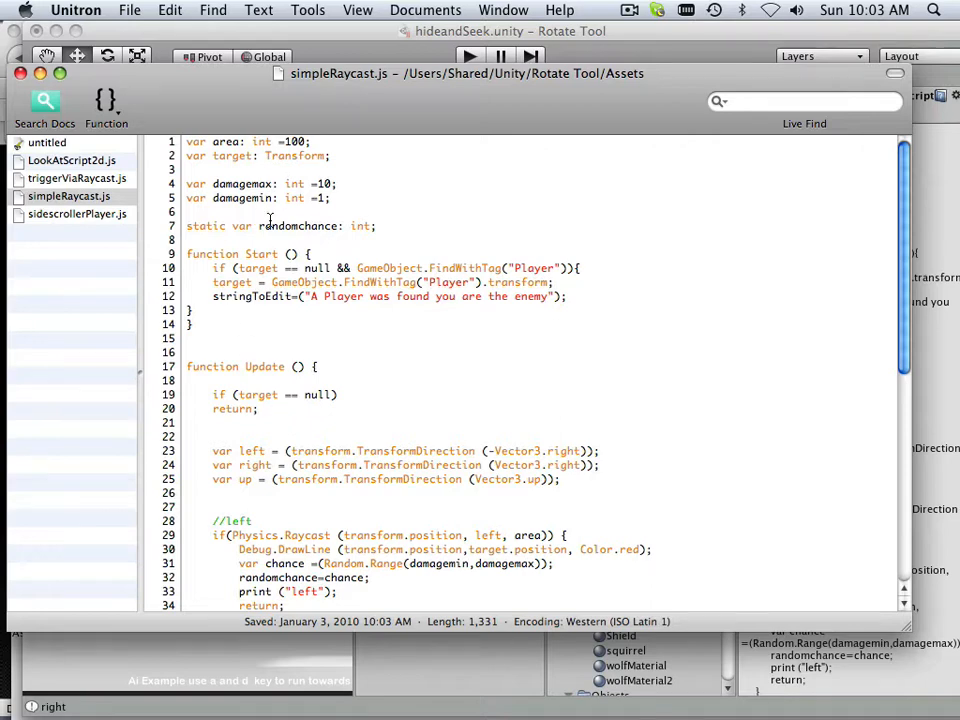
{"action": "double_click", "coordinate": [297, 225]}
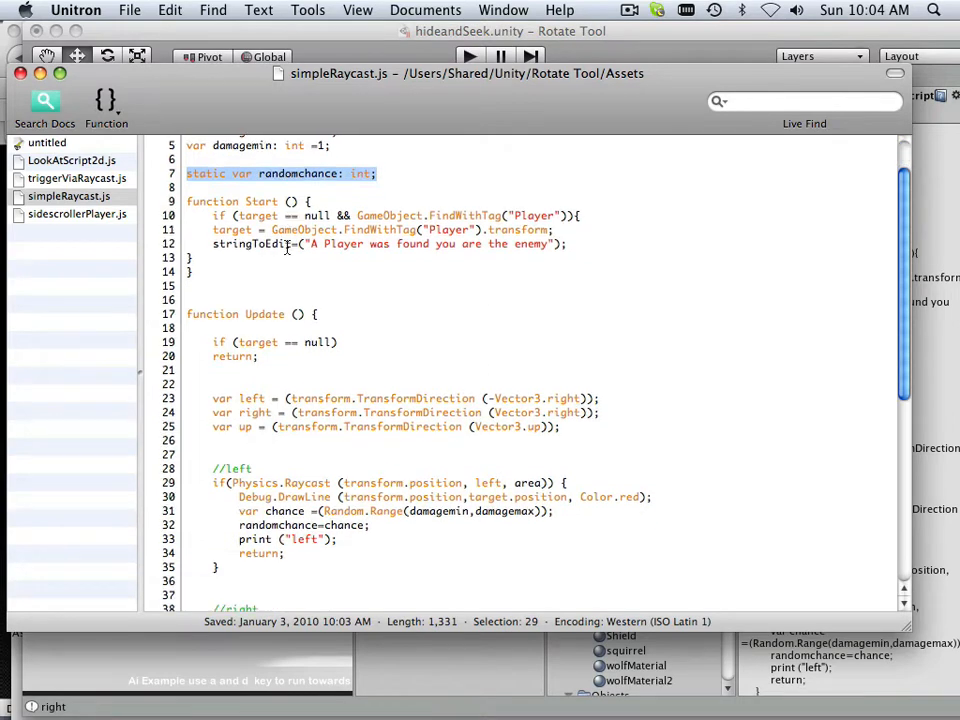
{"action": "scroll", "scroll_direction": "up", "scroll_amount": 3}
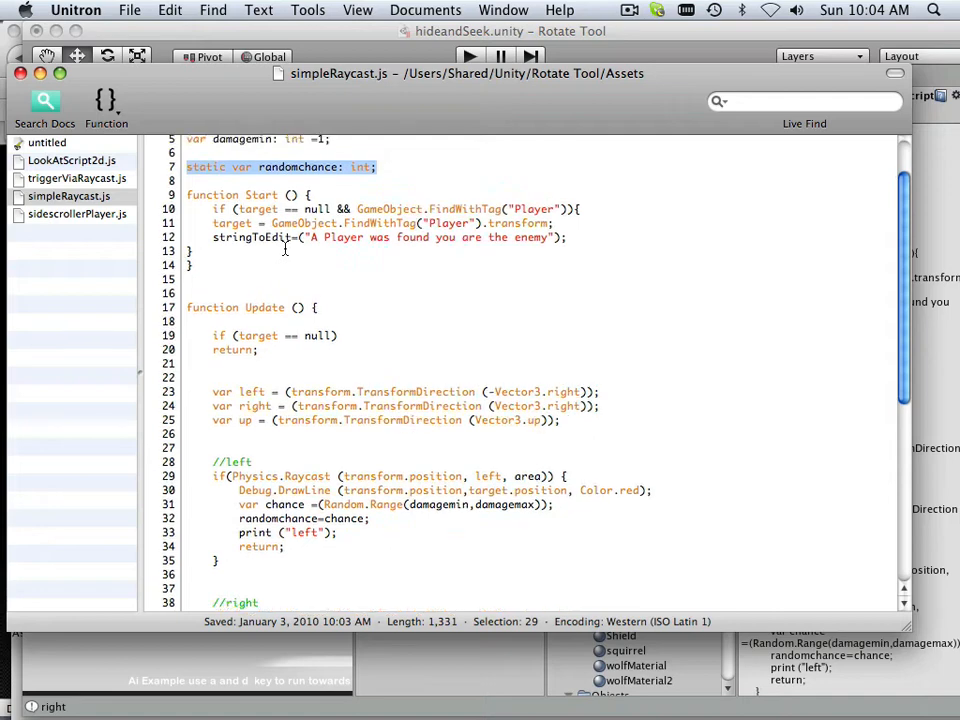
{"action": "scroll", "scroll_direction": "down", "scroll_amount": 3}
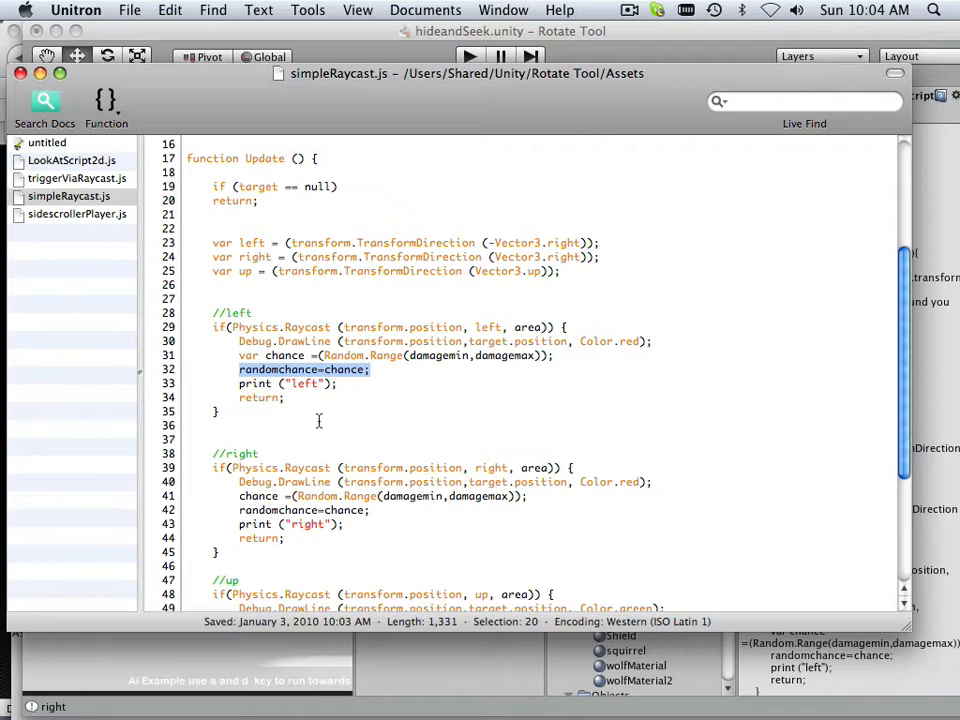
{"action": "scroll", "scroll_direction": "down", "scroll_amount": 3}
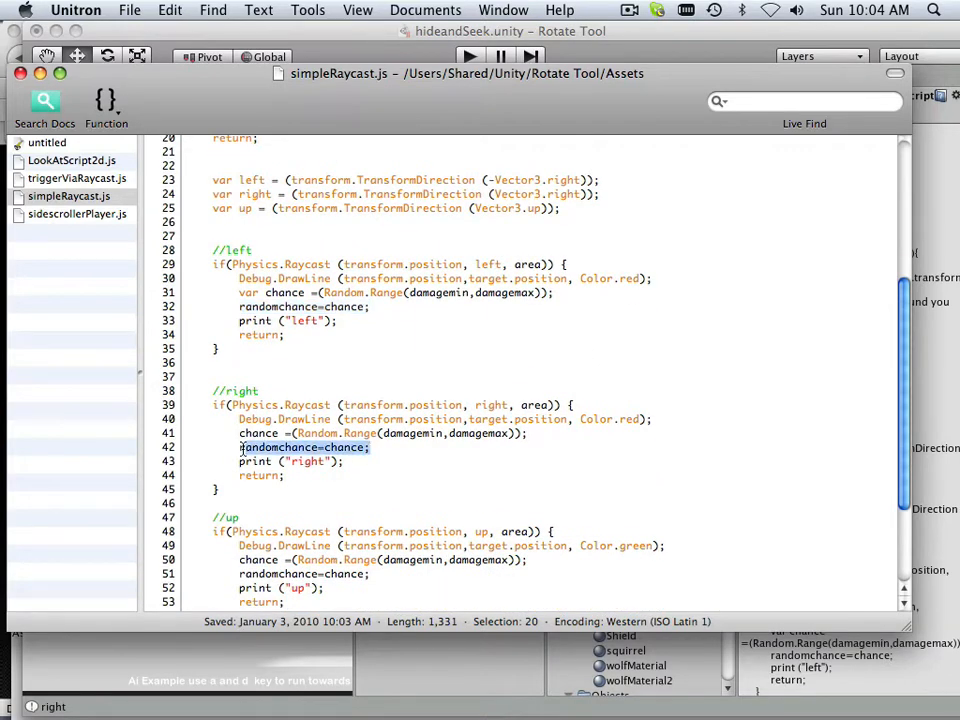
{"action": "scroll", "scroll_direction": "down", "scroll_amount": 3}
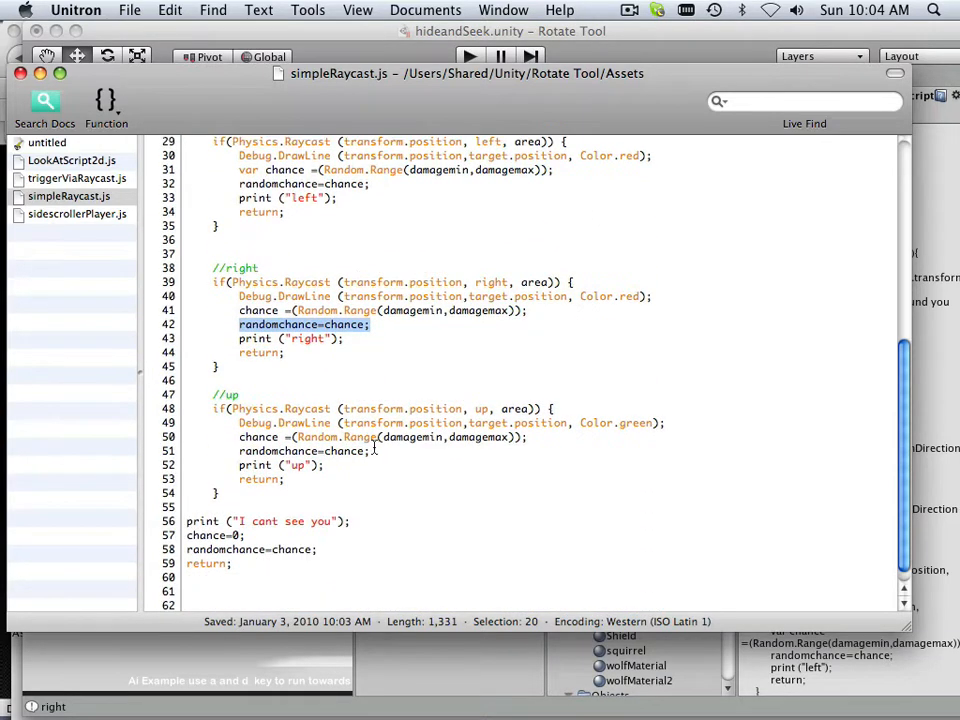
{"action": "scroll", "scroll_direction": "down", "scroll_amount": 3}
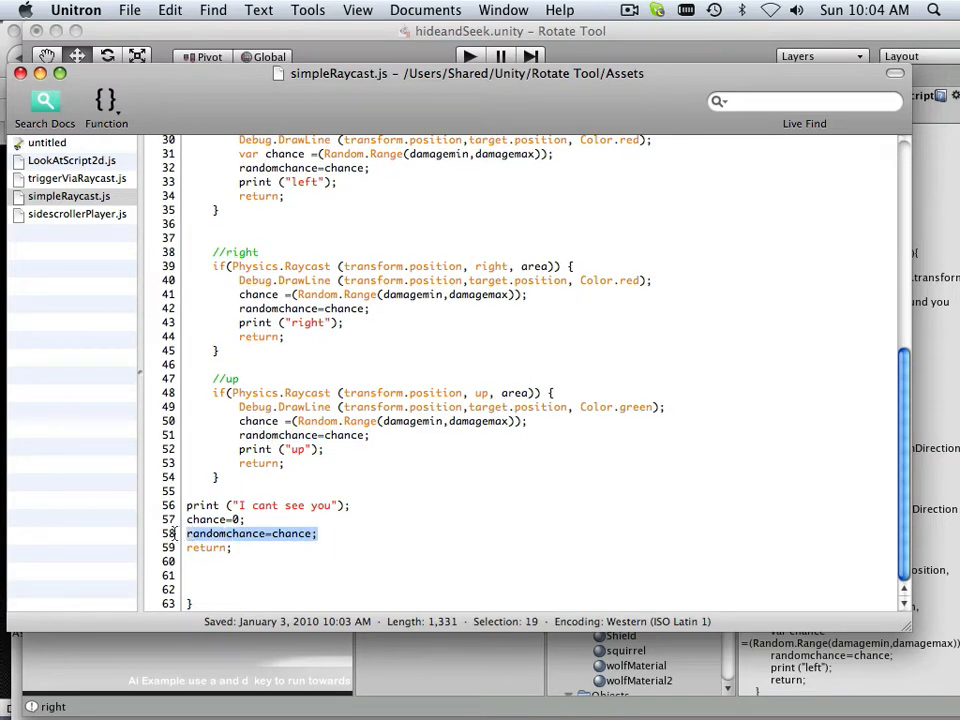
{"action": "scroll", "scroll_direction": "up", "scroll_amount": 3}
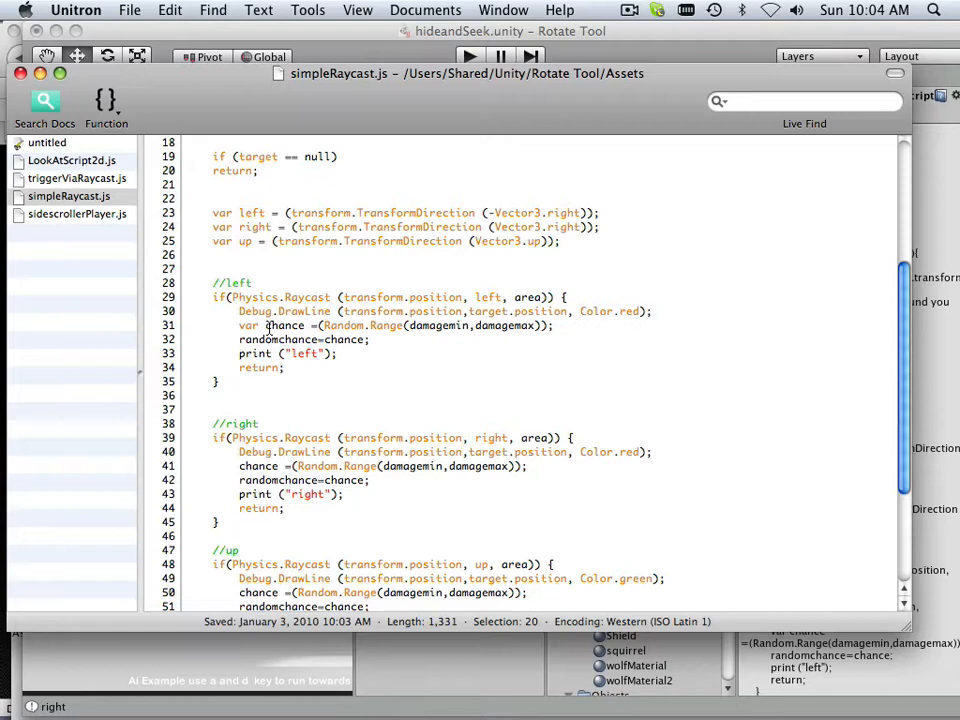
- Review the local 'var chance' declaration in the left raycast branch and save the script
{"action": "double_click", "coordinate": [267, 325]}
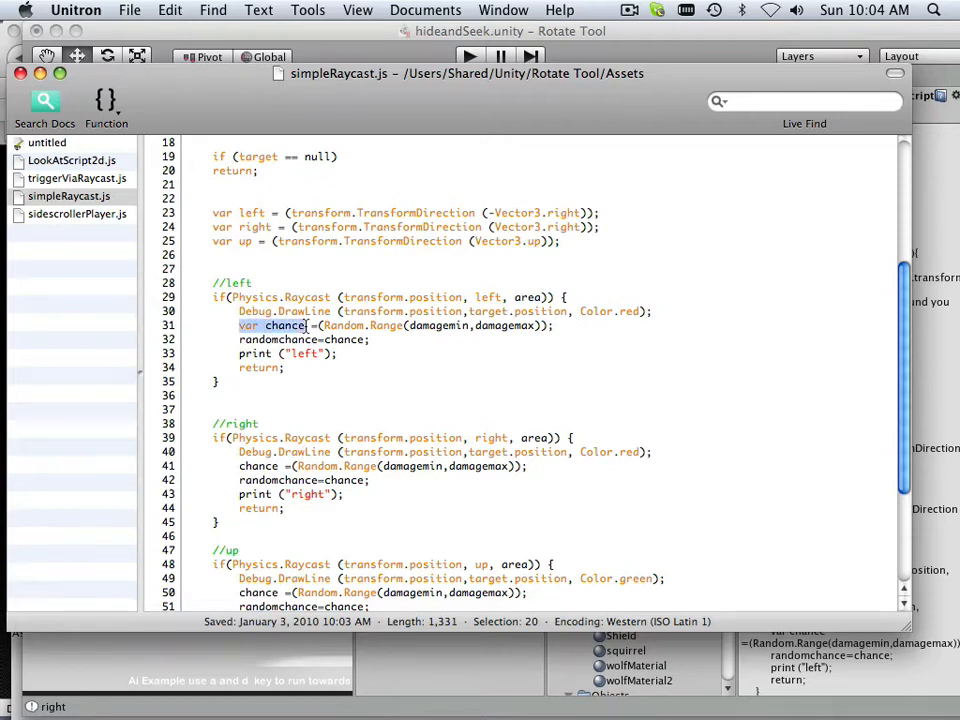
{"action": "scroll", "scroll_direction": "down", "scroll_amount": 3}
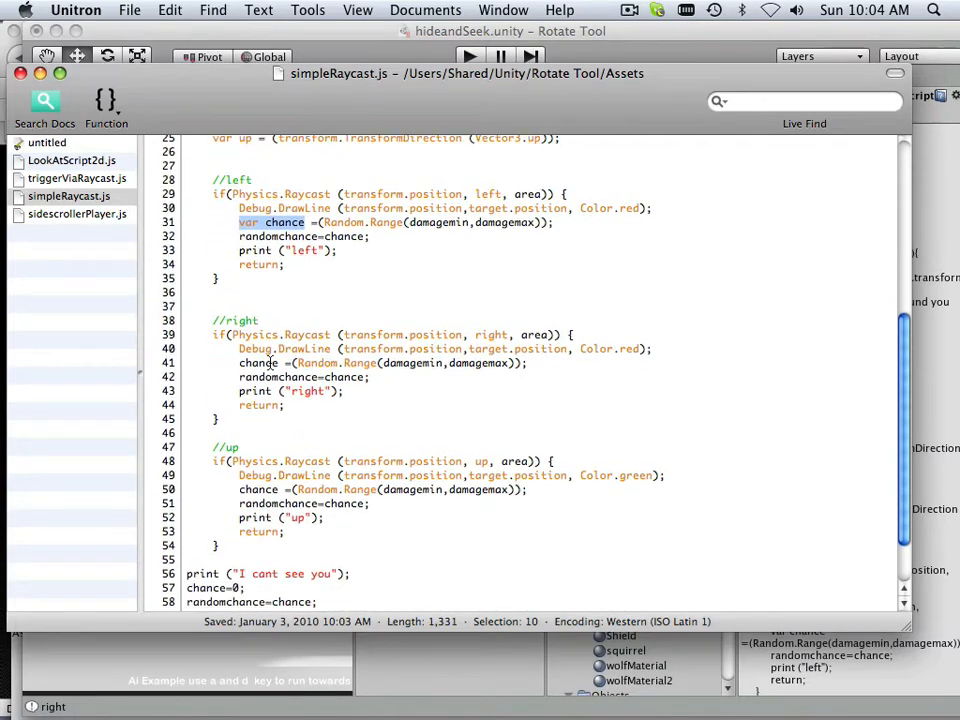
{"action": "scroll", "scroll_direction": "down", "scroll_amount": 3}
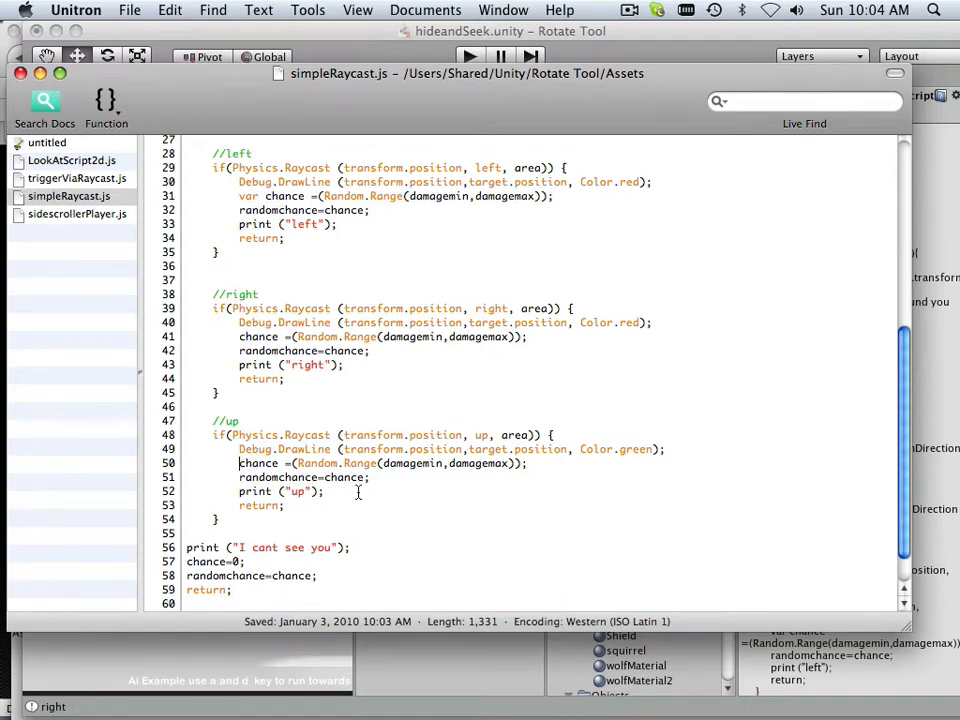
{"action": "scroll", "scroll_direction": "down", "scroll_amount": 3}
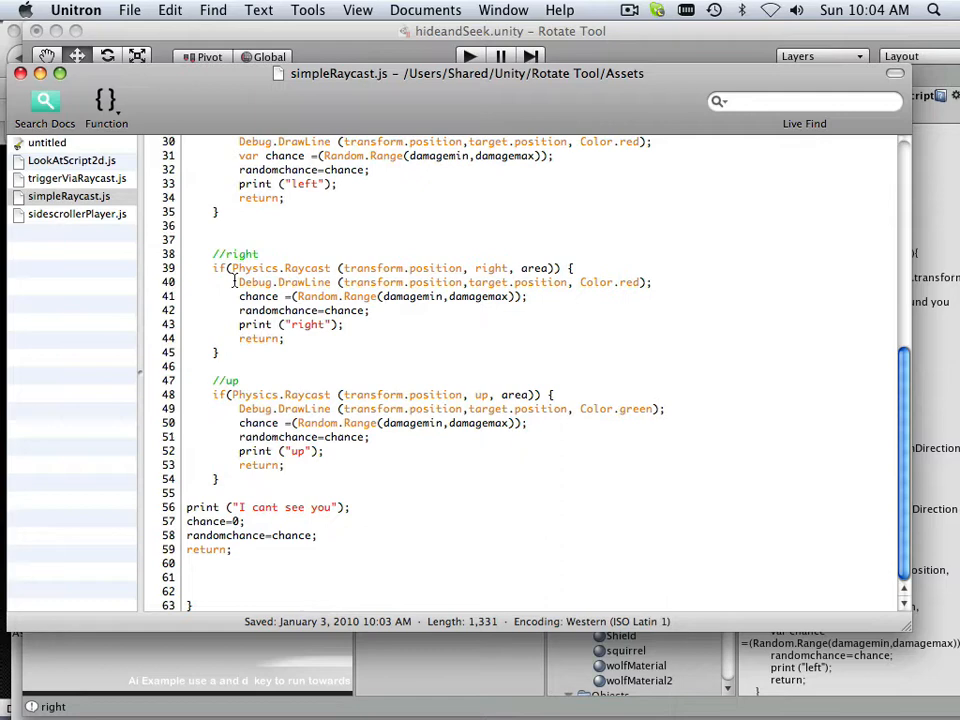
{"action": "scroll", "scroll_direction": "up", "scroll_amount": 3}
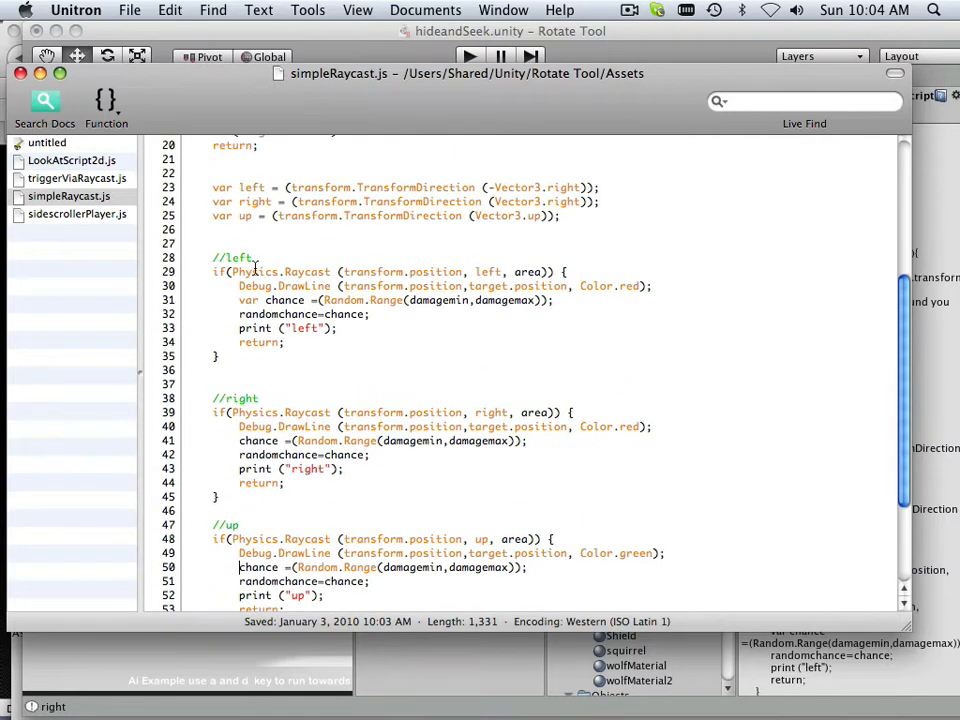
{"action": "double_click", "coordinate": [262, 300]}
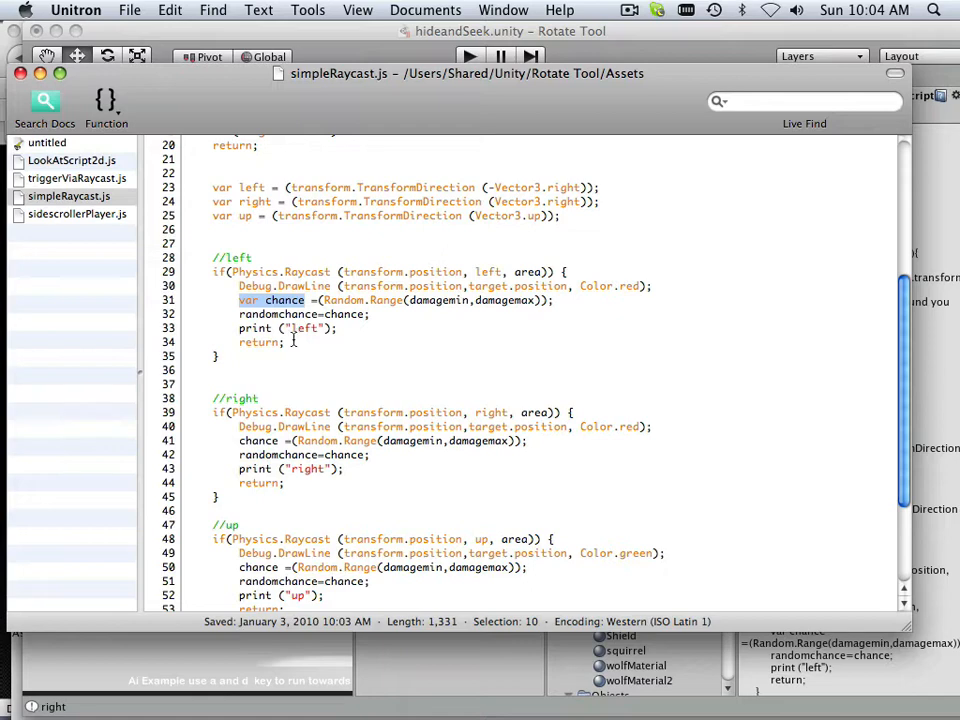
{"action": "scroll", "scroll_direction": "up", "scroll_amount": 3}
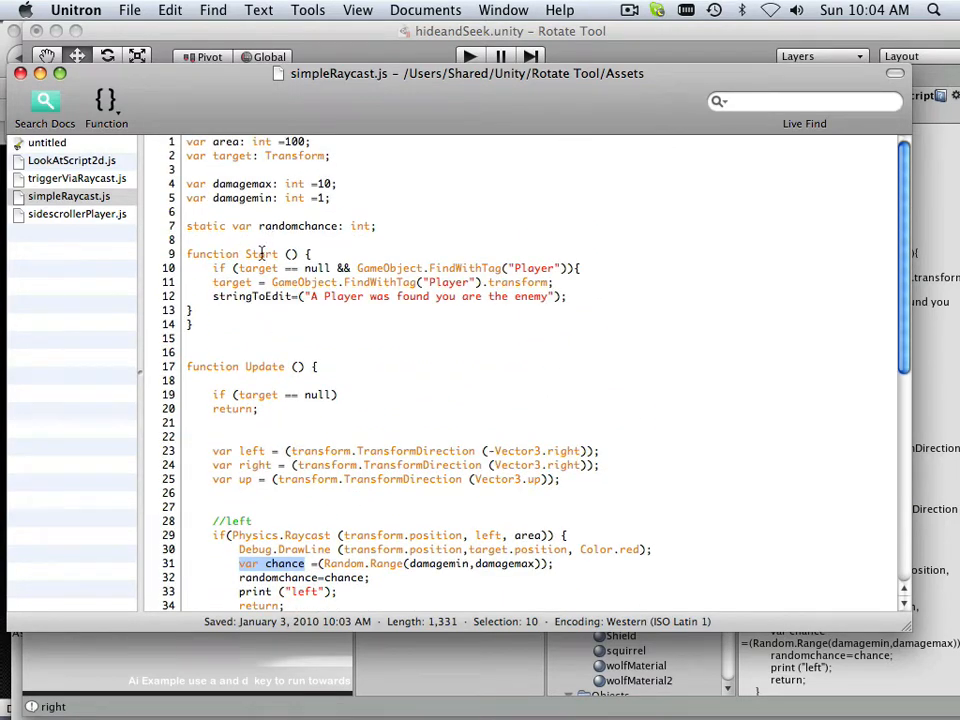
{"action": "left_click", "coordinate": [129, 10]}
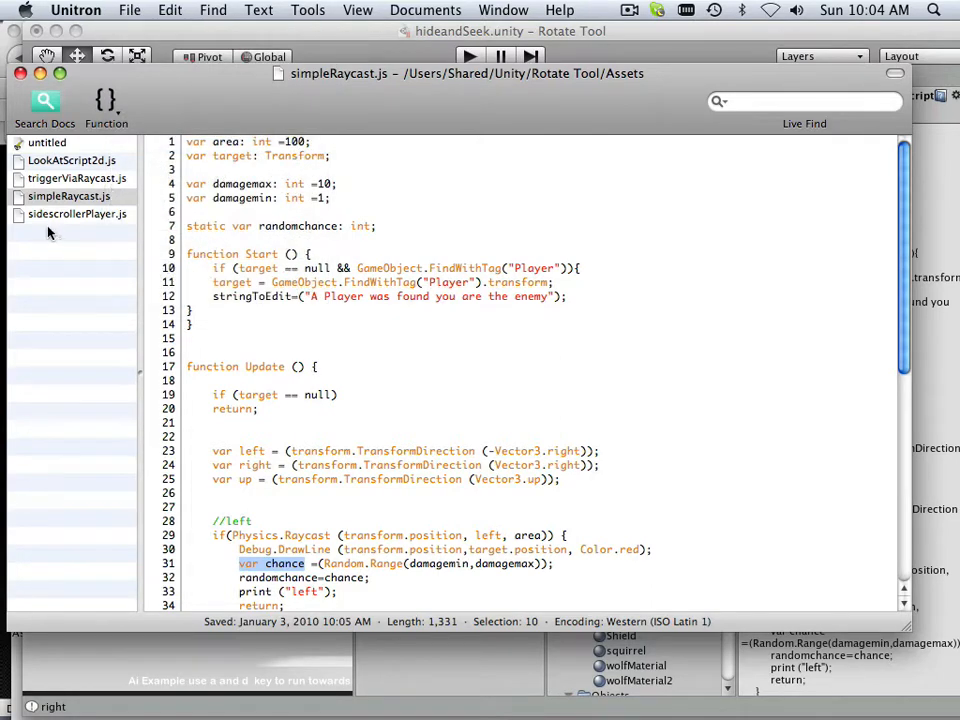
- In sidescrollerPlayer.js, declare 'var damageTaken: int;' and assign it simpleRaycast.randomchance in Update
{"action": "left_click", "coordinate": [77, 214]}
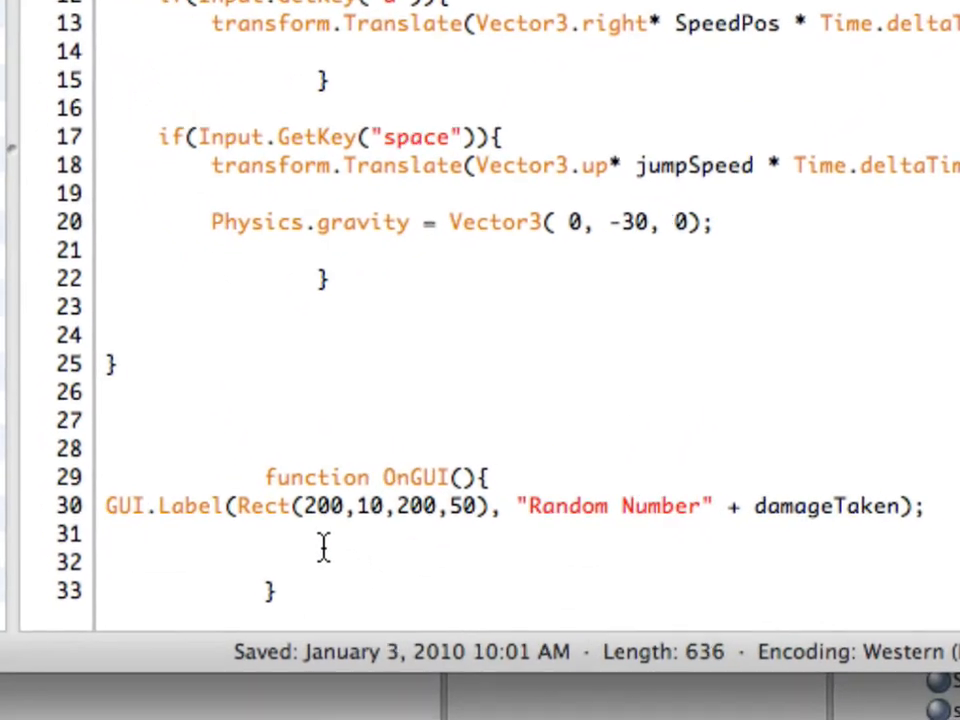
{"action": "scroll", "scroll_direction": "up", "scroll_amount": 3}
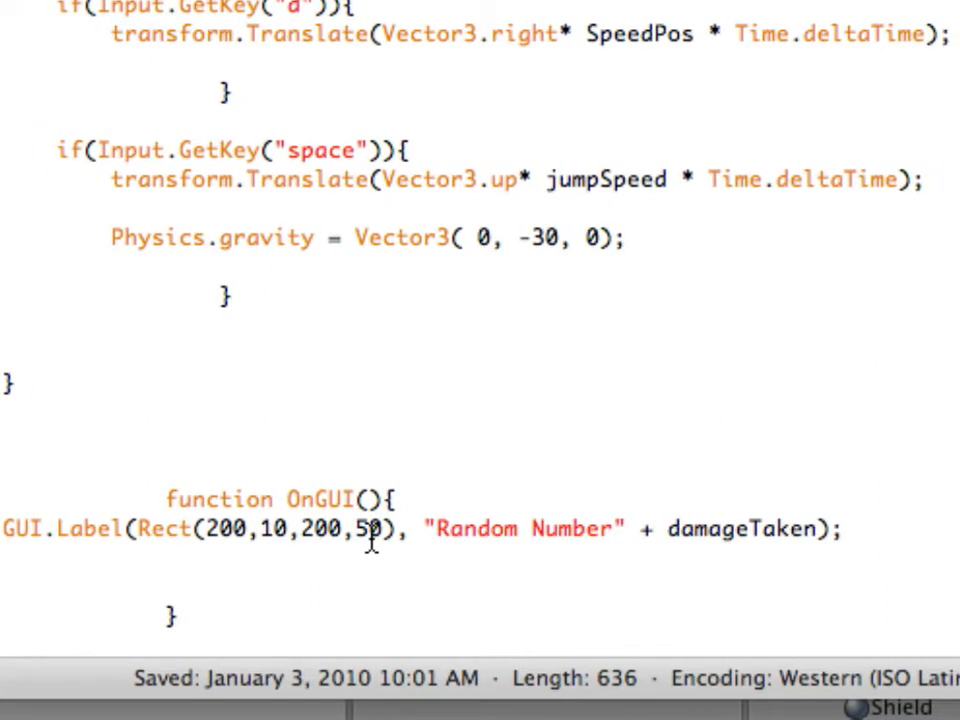
{"action": "scroll", "scroll_direction": "right", "scroll_amount": 3}
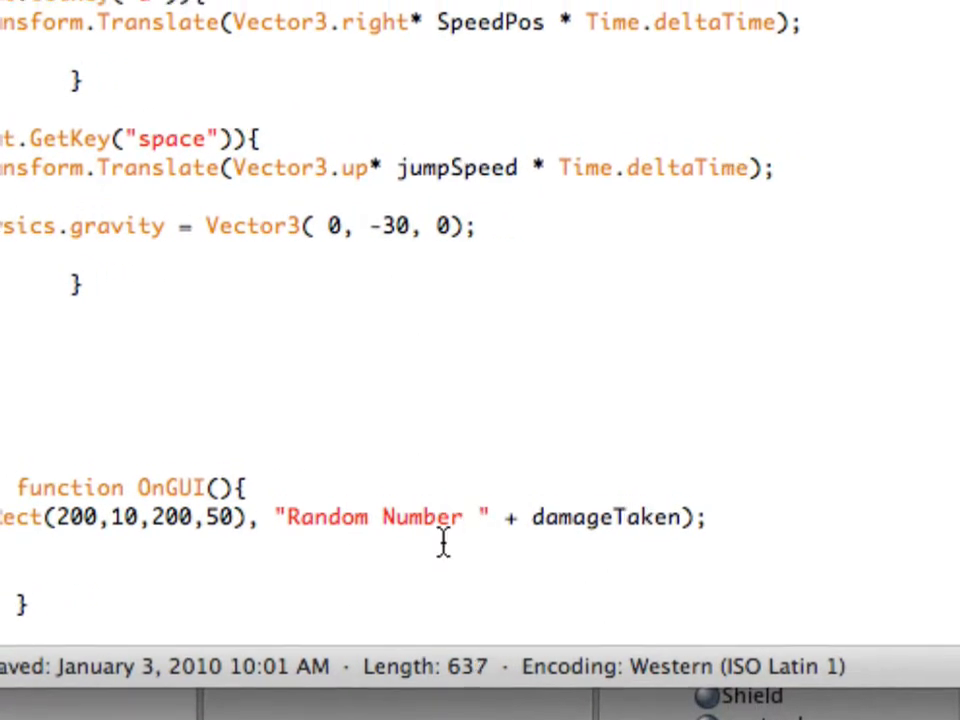
{"action": "type", "text": ": int;"}
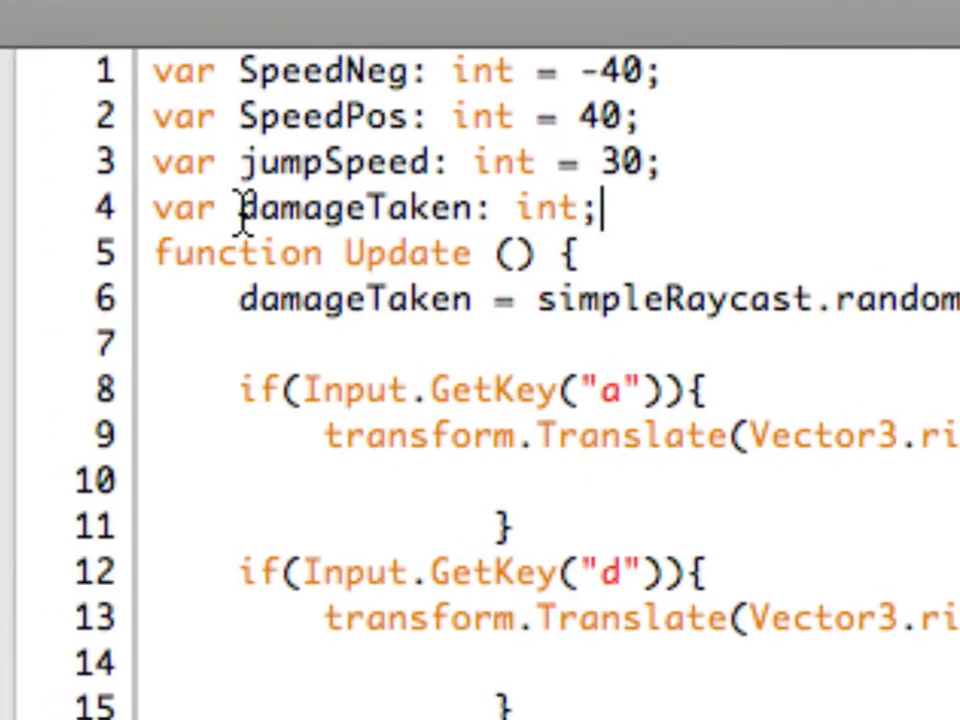
- Check the 'static var randomchance' name in simpleRaycast.js
{"action": "scroll", "scroll_direction": "right", "scroll_amount": 3}
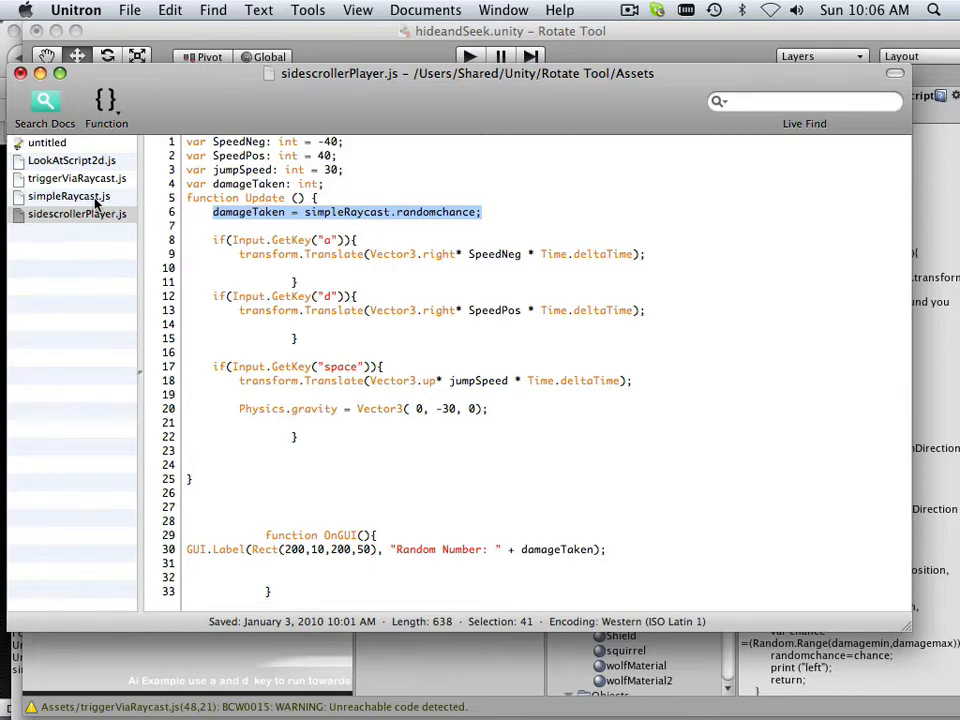
{"action": "left_click", "coordinate": [69, 196]}
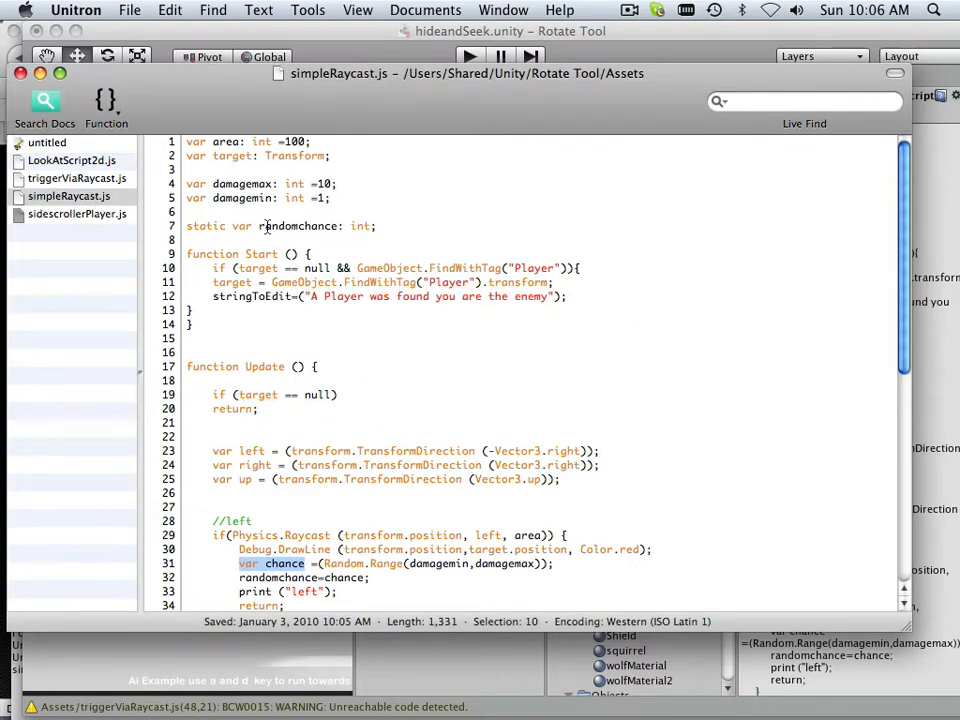
{"action": "double_click", "coordinate": [298, 226]}
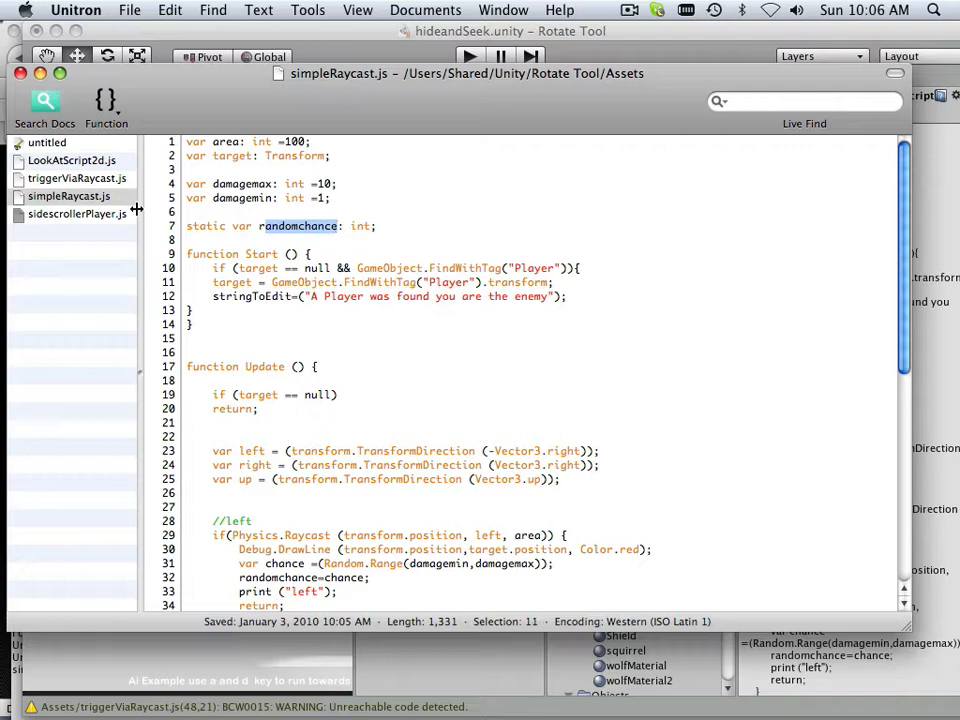
{"action": "mouse_move", "coordinate": [69, 196]}
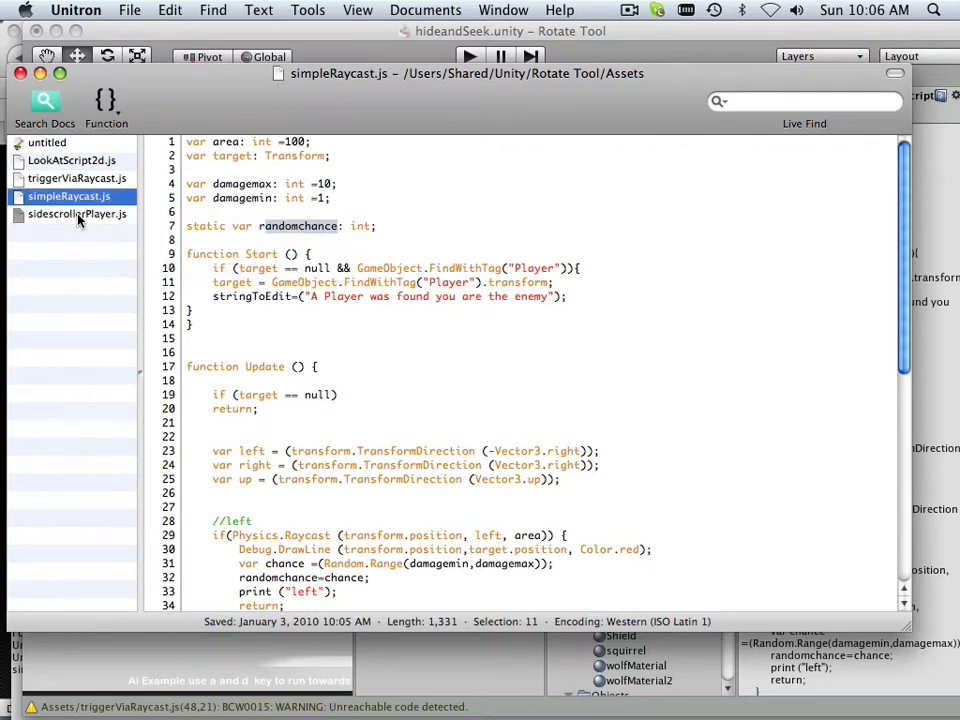
- Confirm the simpleRaycast reference in the player script's Update, then start Play in Unity
{"action": "left_click", "coordinate": [77, 214]}
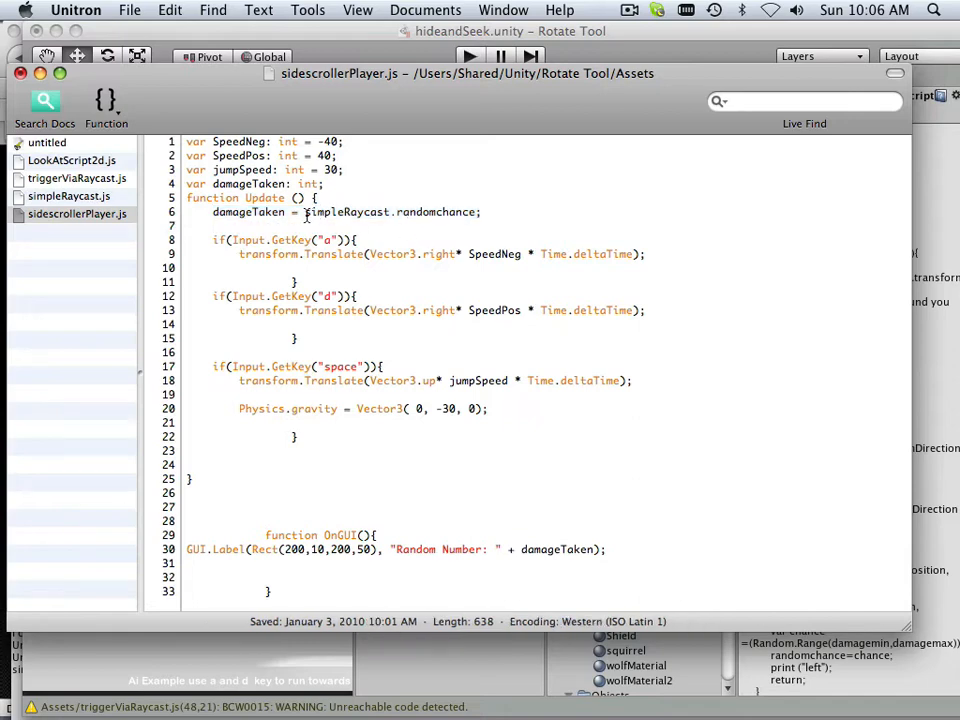
{"action": "double_click", "coordinate": [346, 211]}
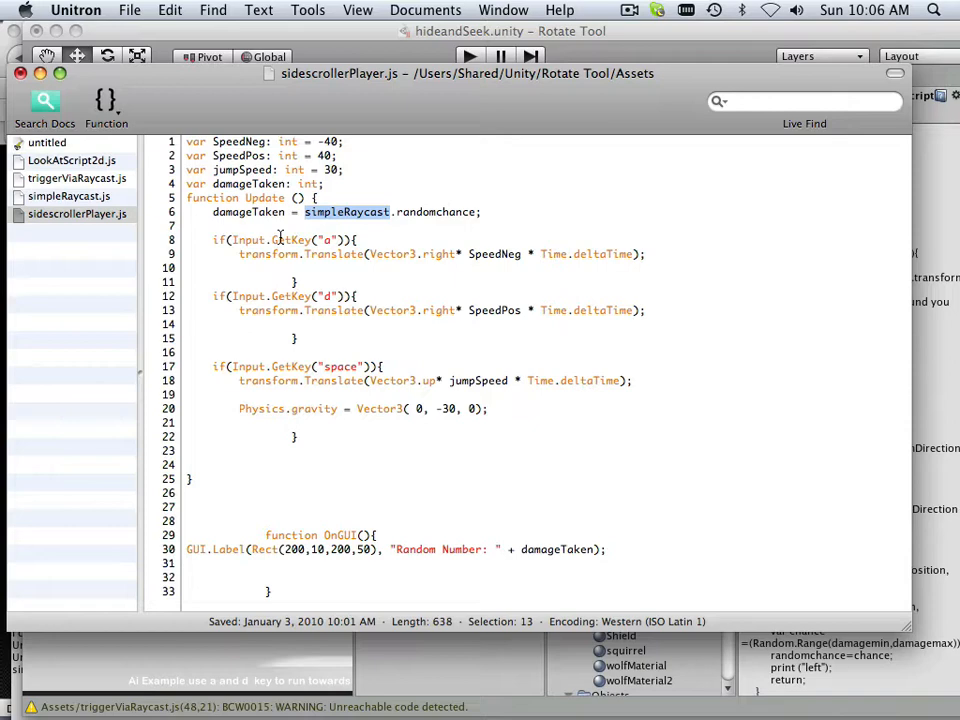
{"action": "mouse_move", "coordinate": [140, 15]}
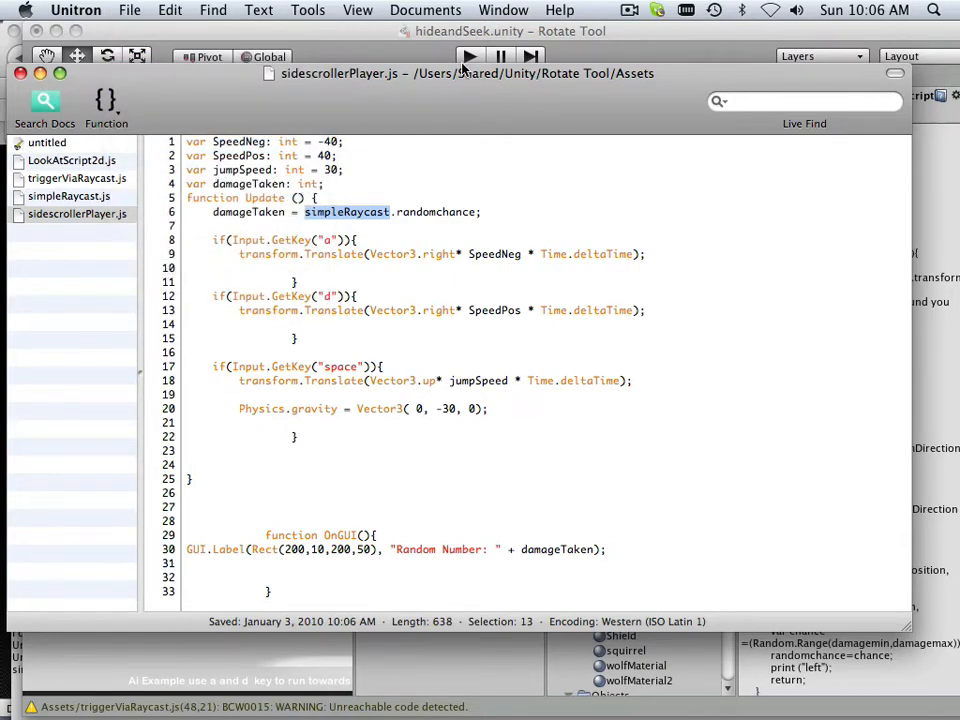
{"action": "left_click", "coordinate": [470, 56]}
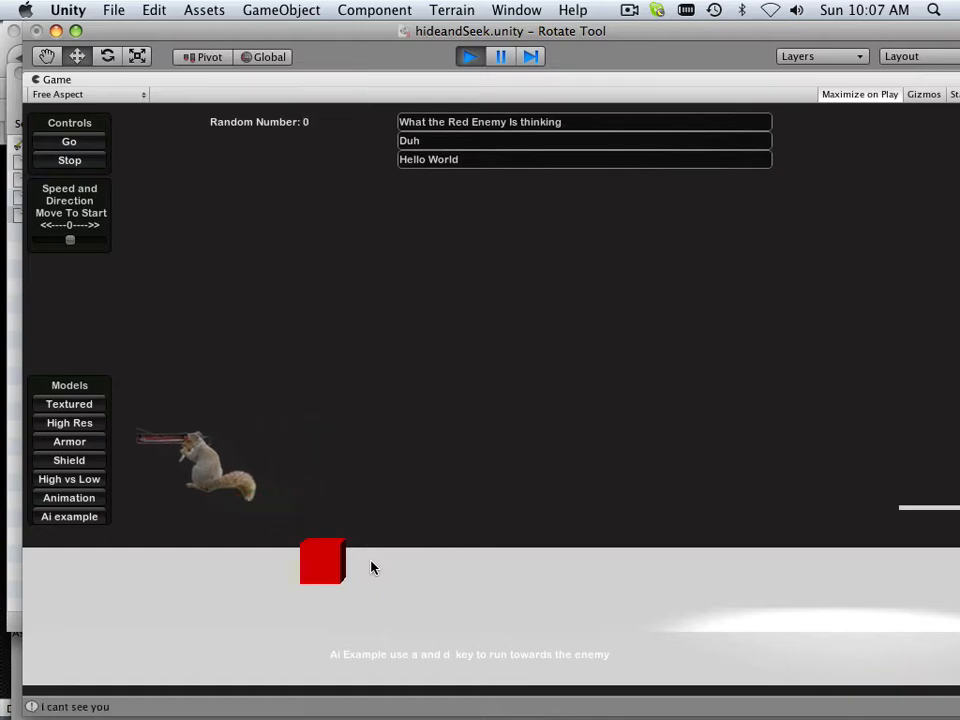
- Stop play after the 'Random Number: 0' label stays at 0
{"action": "left_click", "coordinate": [469, 56]}
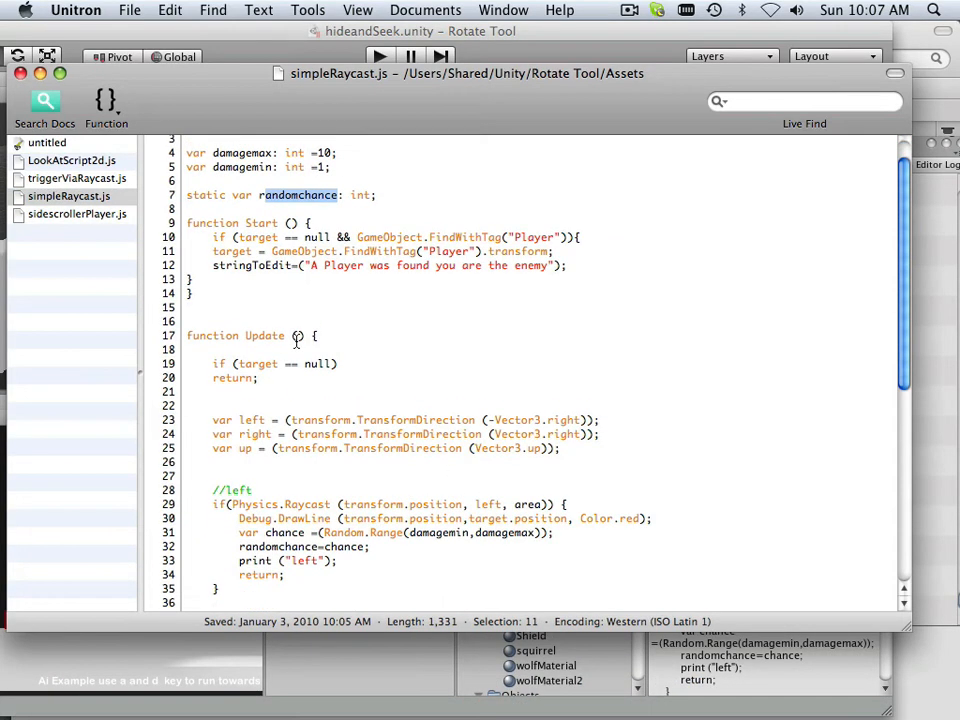
- Change the up raycast branch to 'chance=0;' and go back to the Unity editor
{"action": "scroll", "scroll_direction": "down", "scroll_amount": 3}
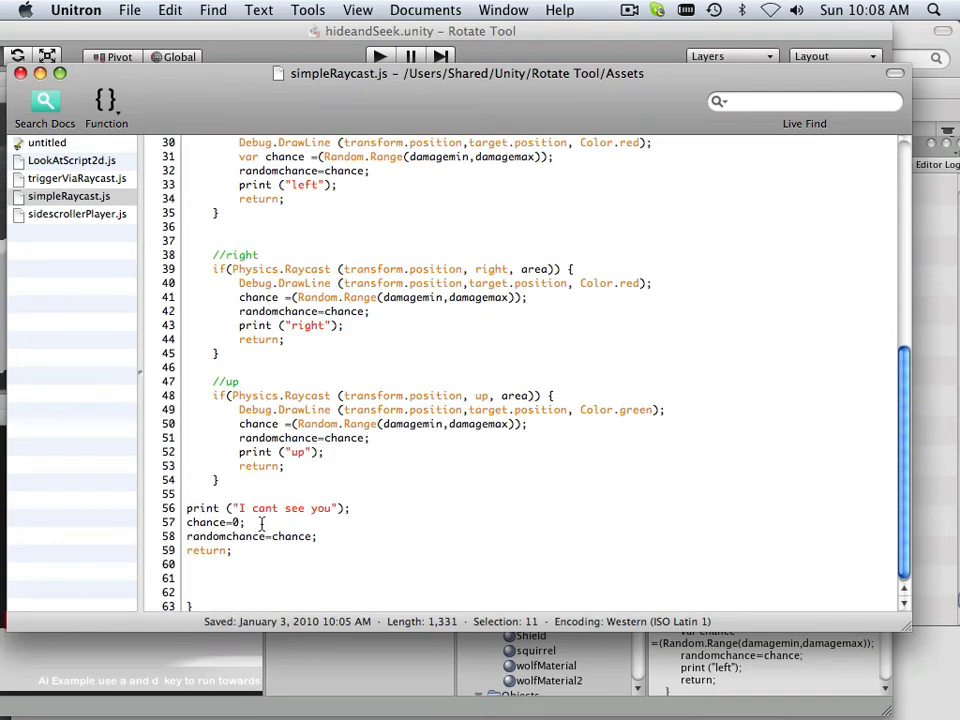
{"action": "double_click", "coordinate": [210, 522]}
{"action": "type", "text": "chance=0;"}
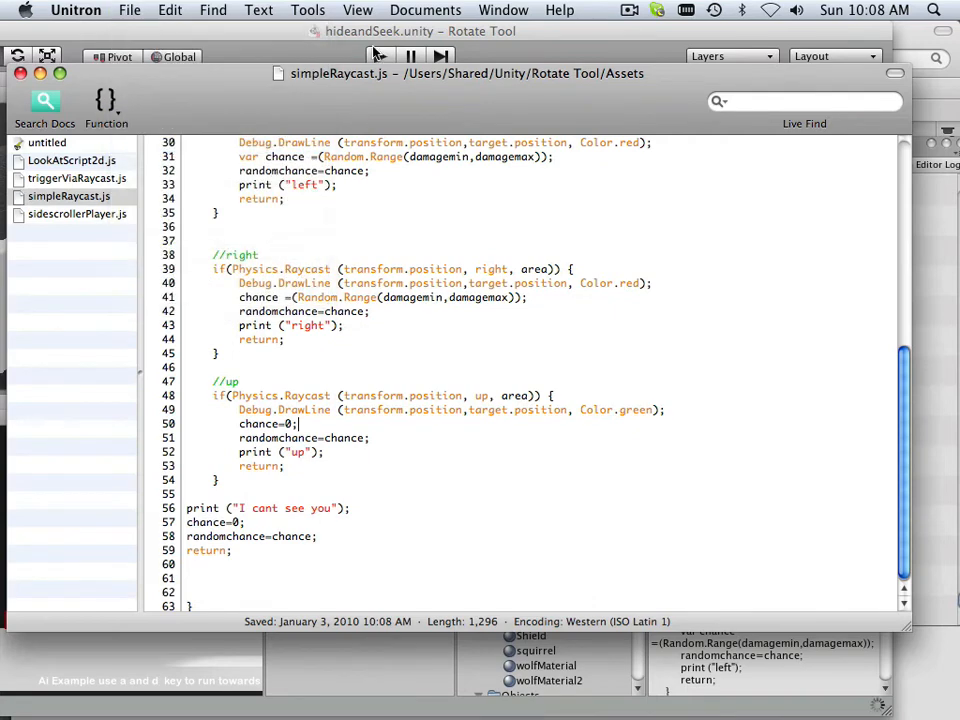
{"action": "left_click", "coordinate": [378, 56]}
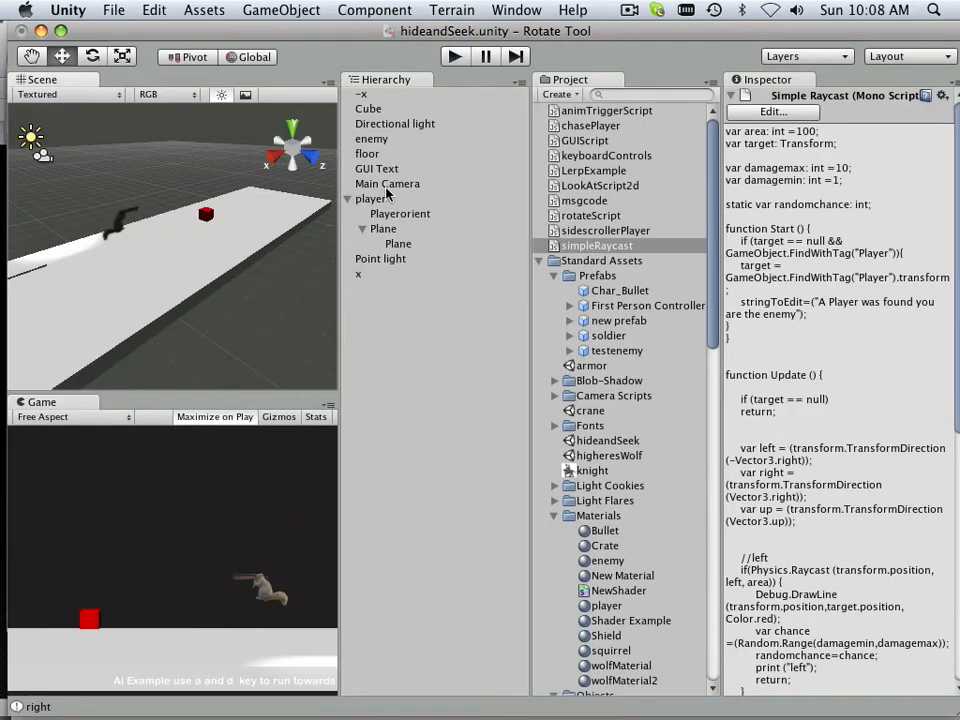
- Select enemy and assign Playerorient to the Simple Raycast component's Target field
{"action": "left_click", "coordinate": [371, 138]}
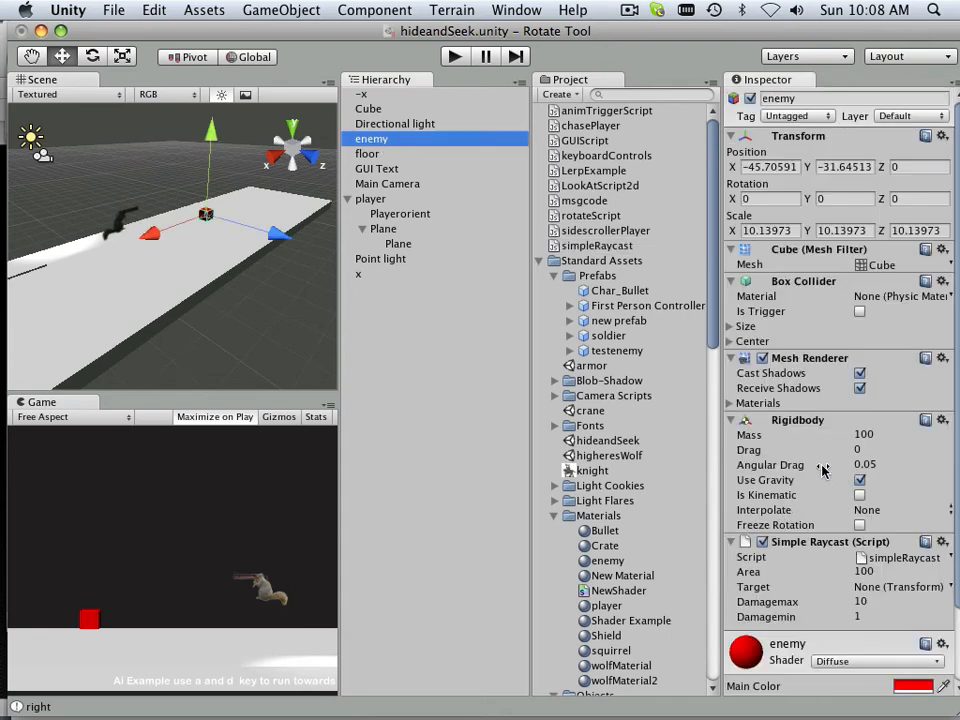
{"action": "scroll", "scroll_direction": "down", "scroll_amount": 3}
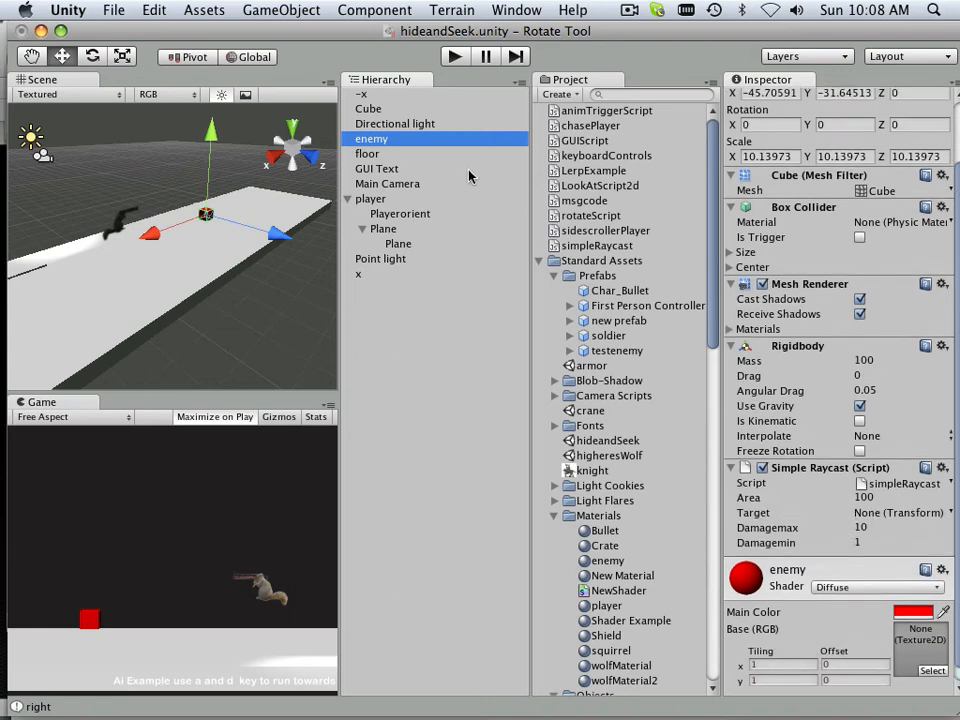
{"action": "mouse_move", "coordinate": [418, 160]}
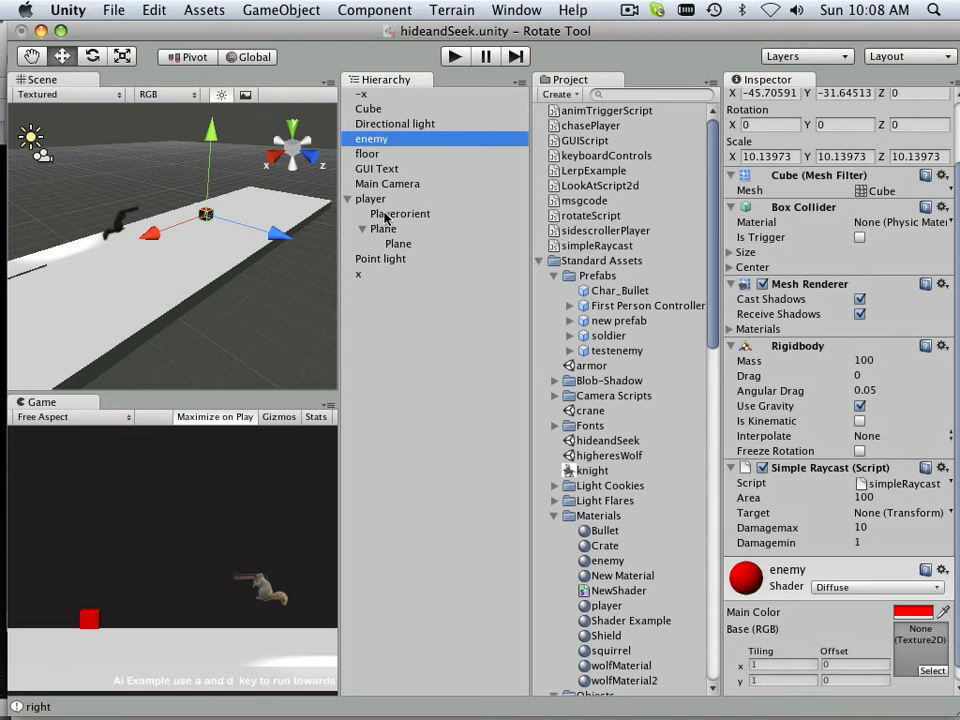
{"action": "left_click", "coordinate": [617, 350]}
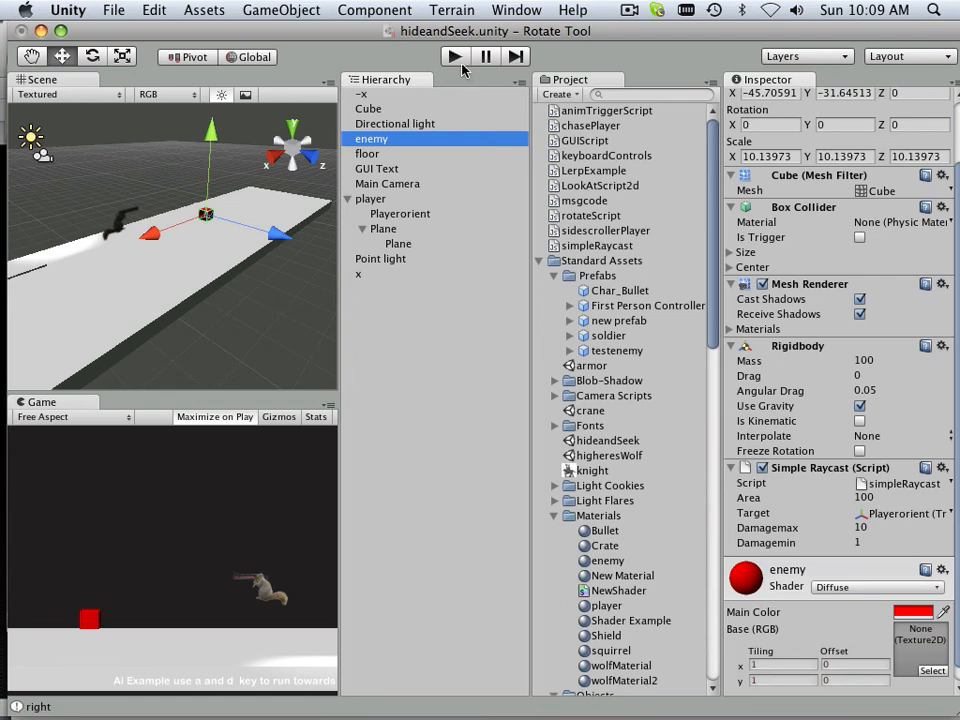
- Play the scene and move the squirrel right toward the red enemy with D
{"action": "left_click", "coordinate": [453, 56]}
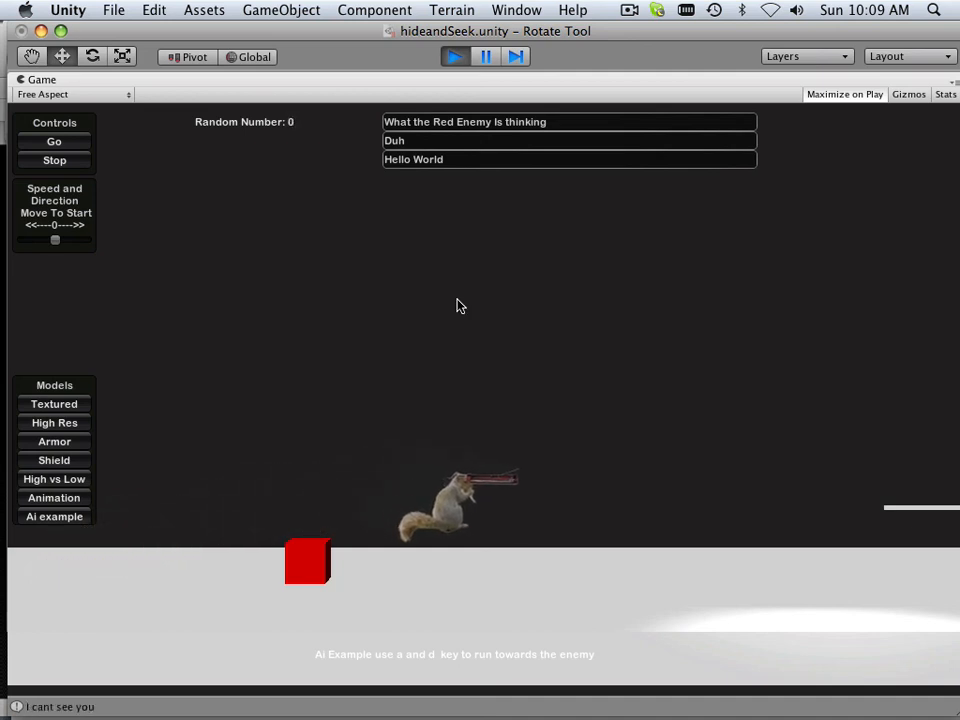
{"action": "key", "text": "d"}
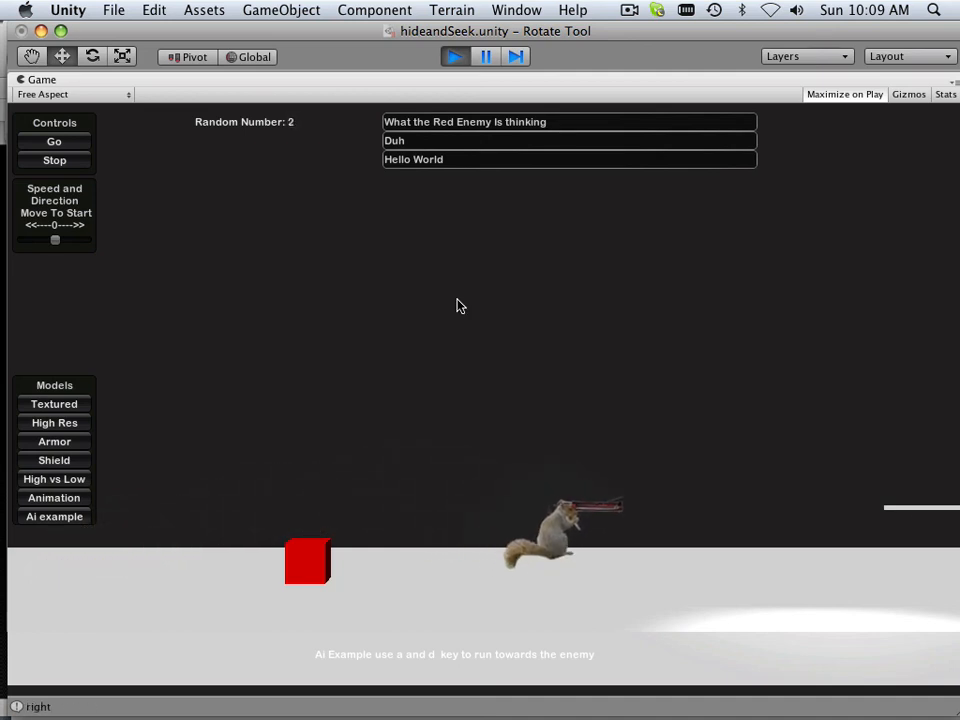